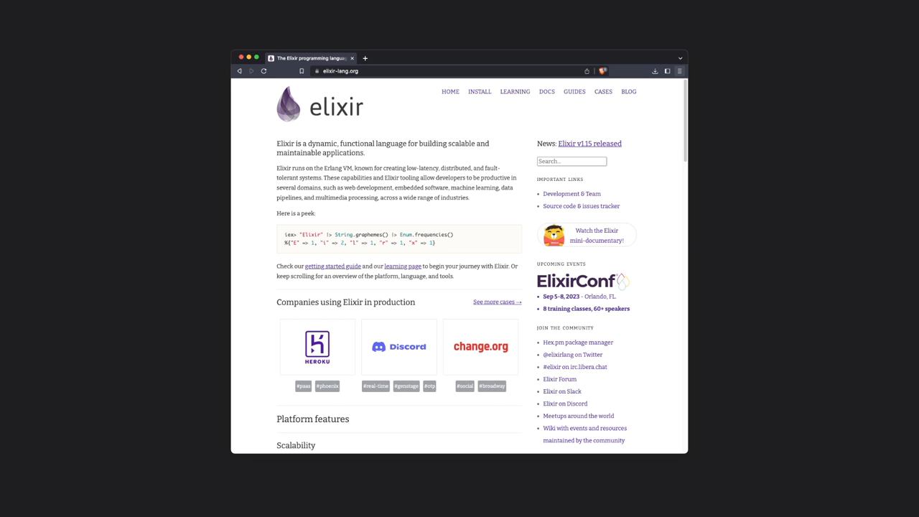
Check the Elixir install with mix --version and start the mix new coin_flip command.
click(479, 92)
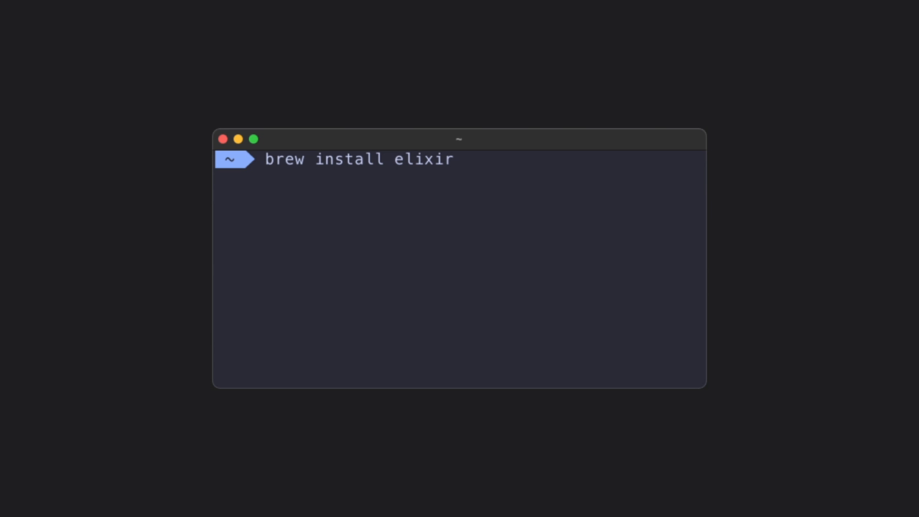
text(mix --version)
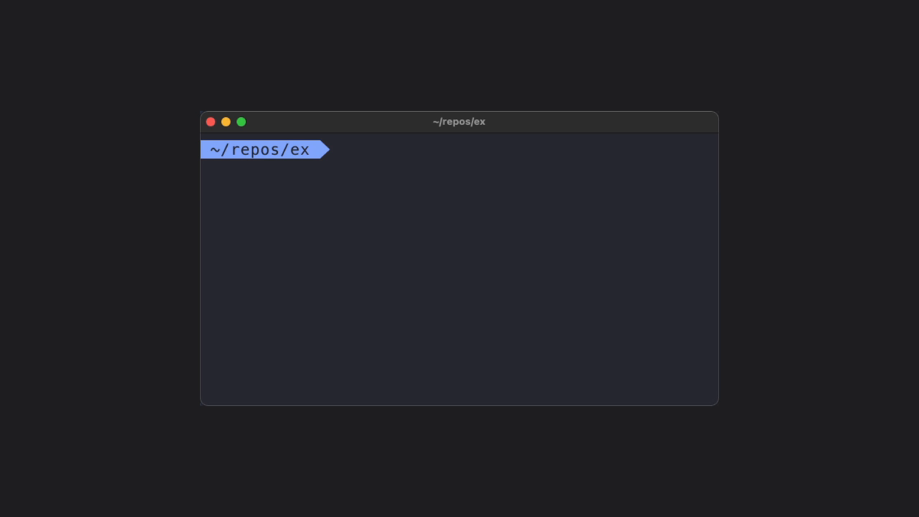
text(m)
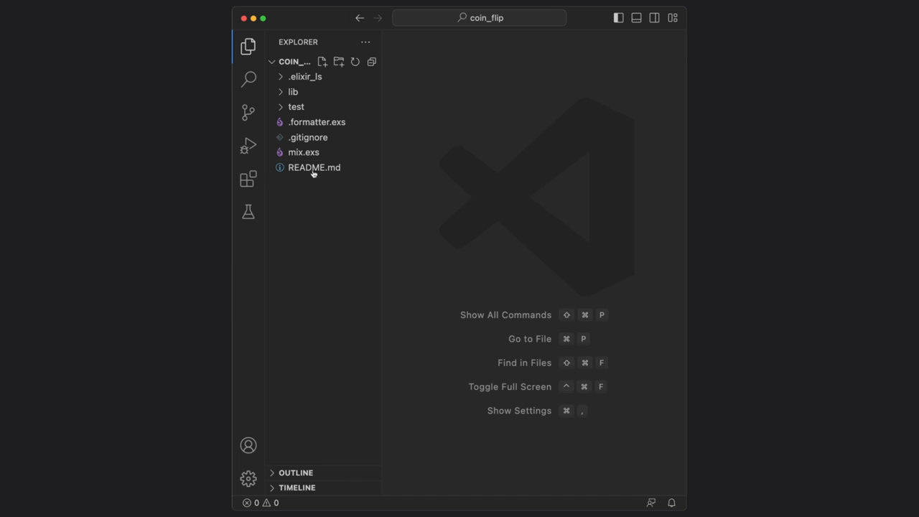
Expand the lib folder and bring up coin_flip.ex with the generated CoinFlip.hello.
click(293, 92)
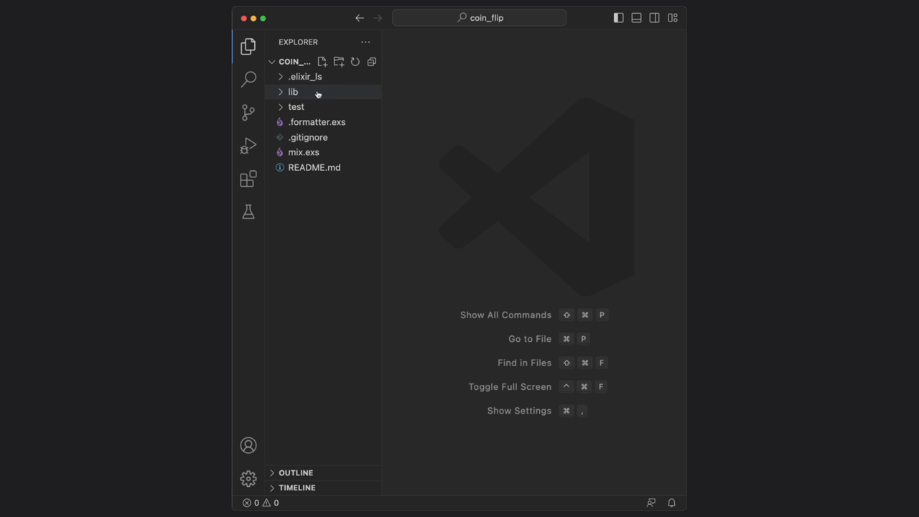
click(293, 92)
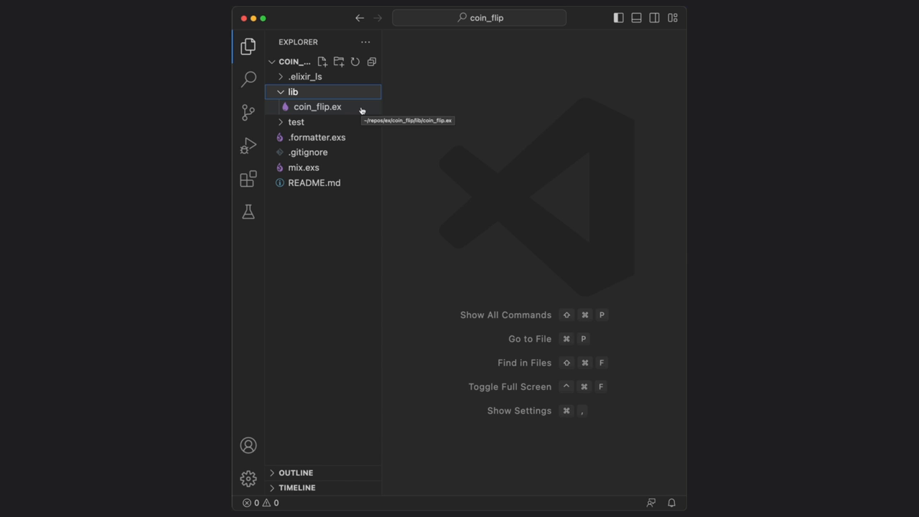
click(316, 106)
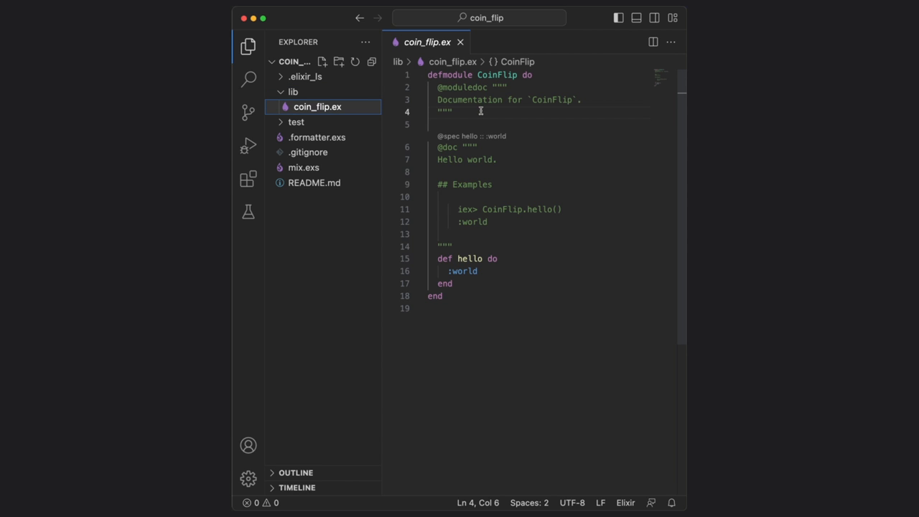
mouse_move(525, 192)
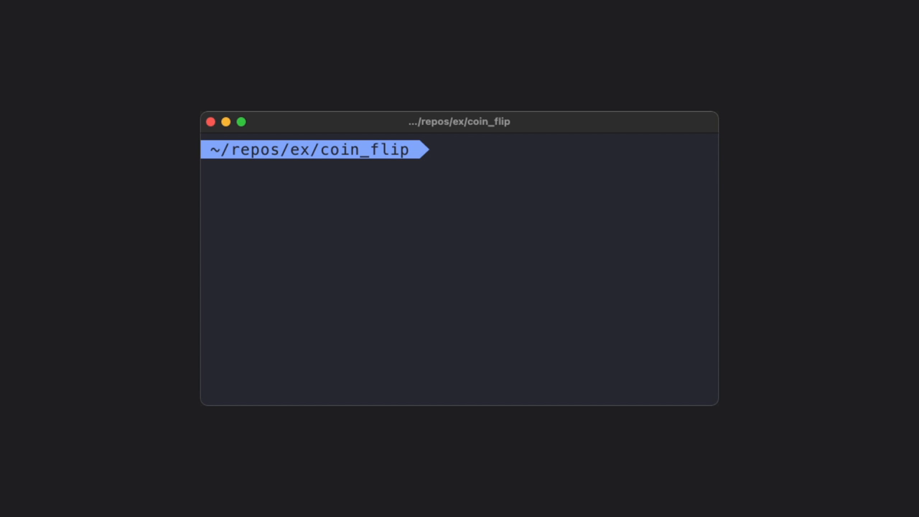
Start iex -S mix in the coin_flip project and evaluate 5 + 5 to get 10.
text(ie)
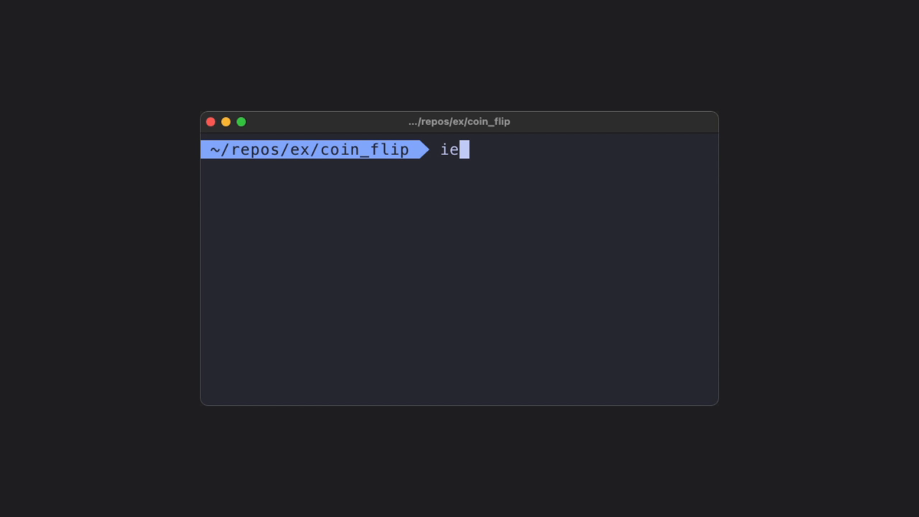
text(x -S mix)
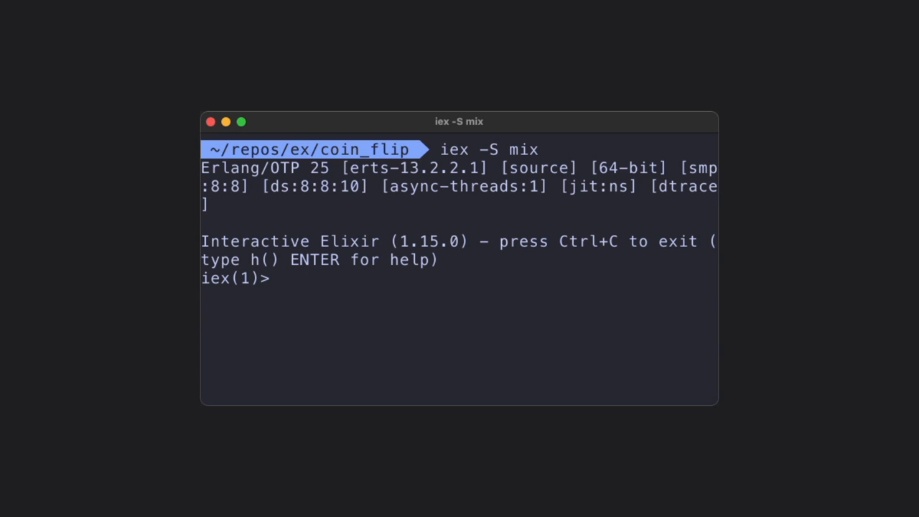
text(5 + 5)
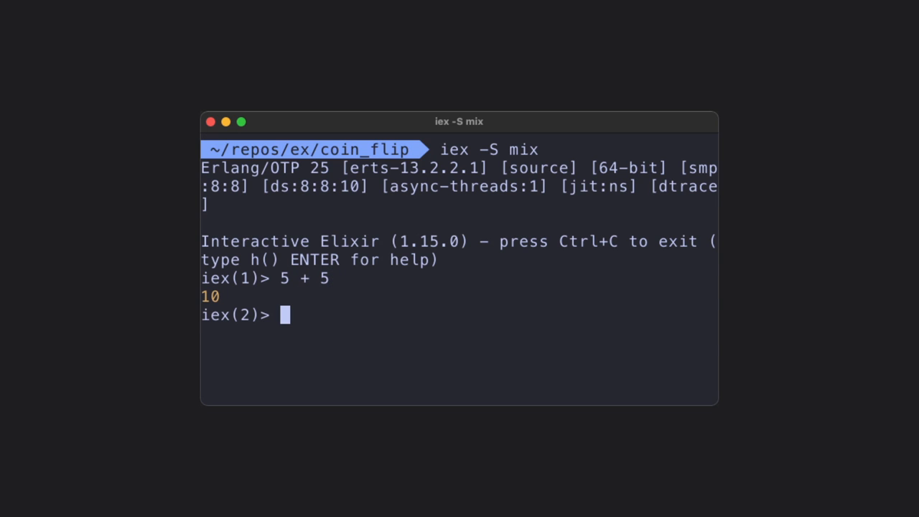
Print 'a string' with IO.puts in the iex session.
text(IO)
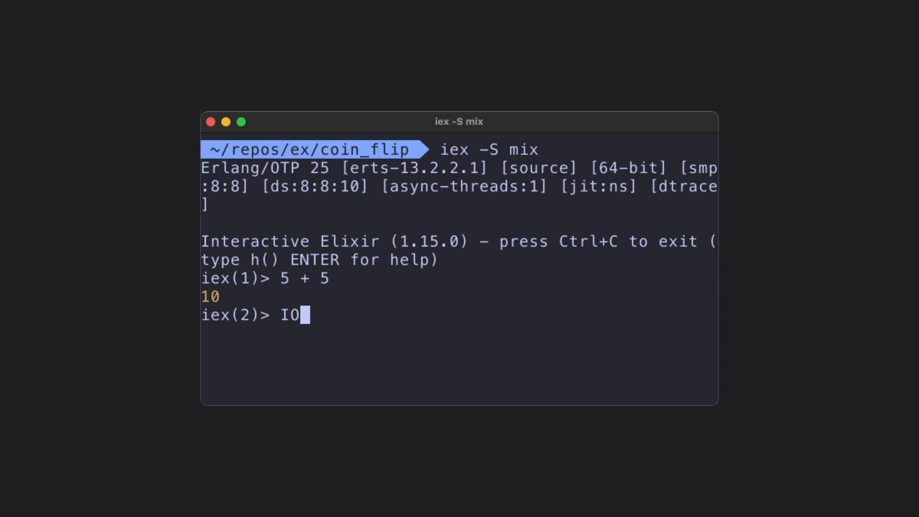
text(.puts(")
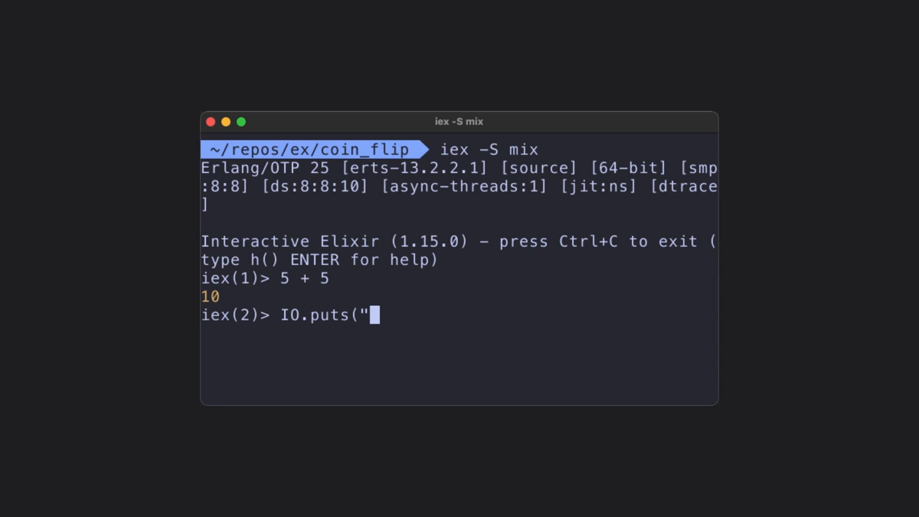
text(a string"))
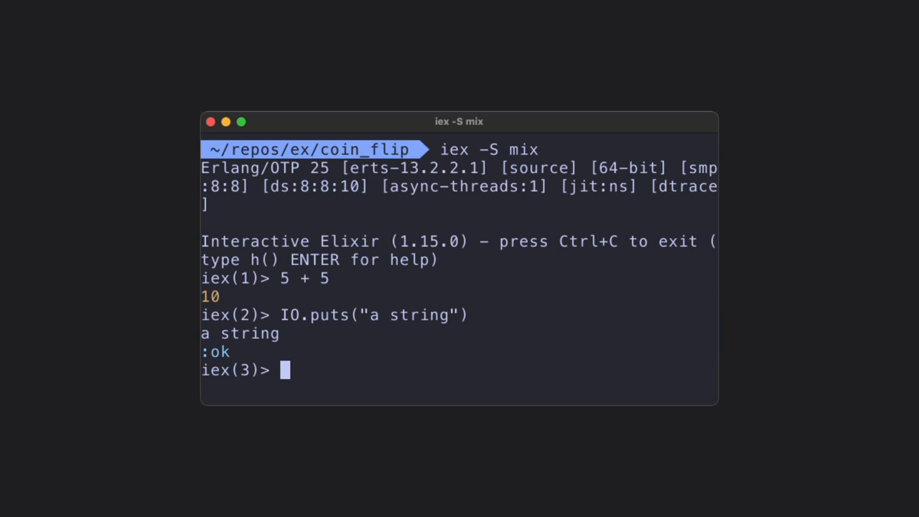
double_click(240, 333)
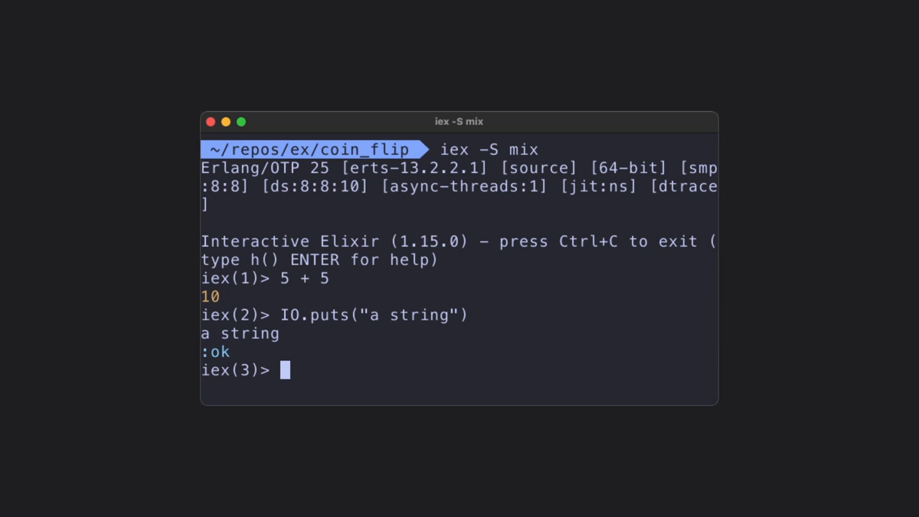
double_click(216, 352)
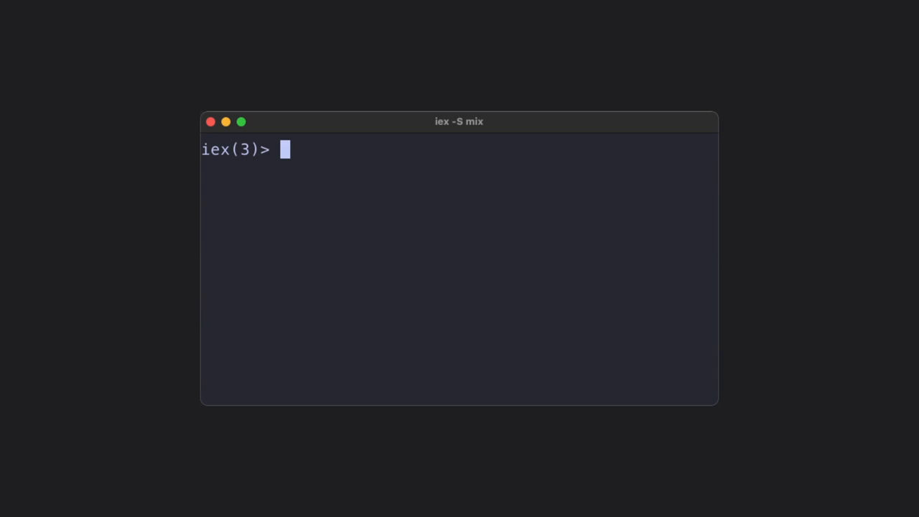
Enter CoinFlip.hello at the cleared iex prompt.
text(Coin)
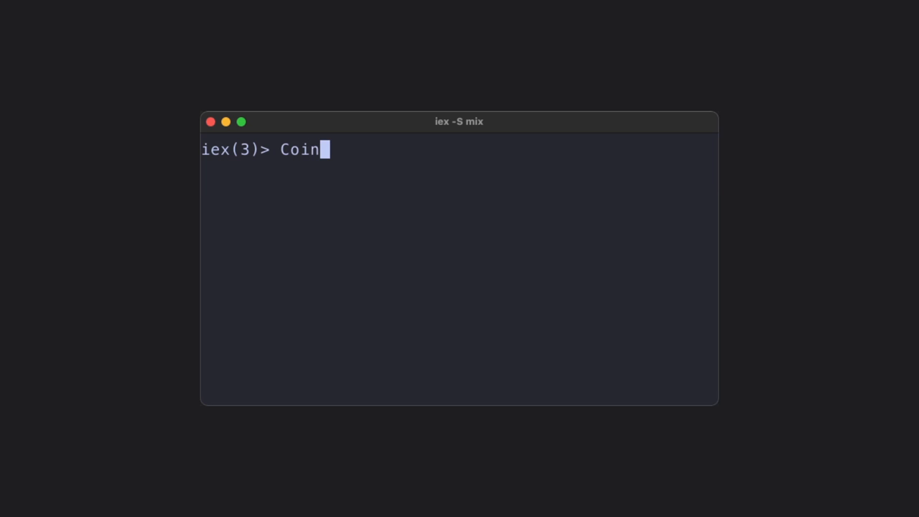
text(Flip.hello)
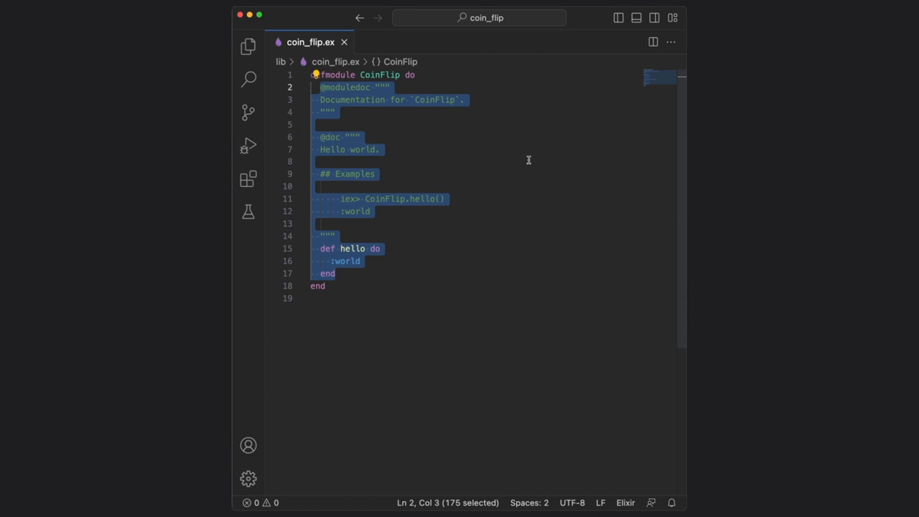
Delete the generated module body and start def flip() do ... end.
key(Delete)
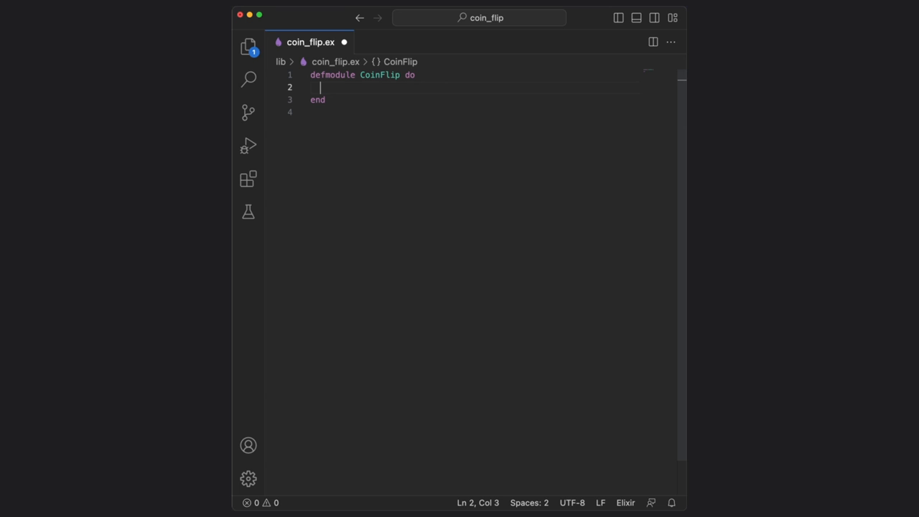
text(def flip)
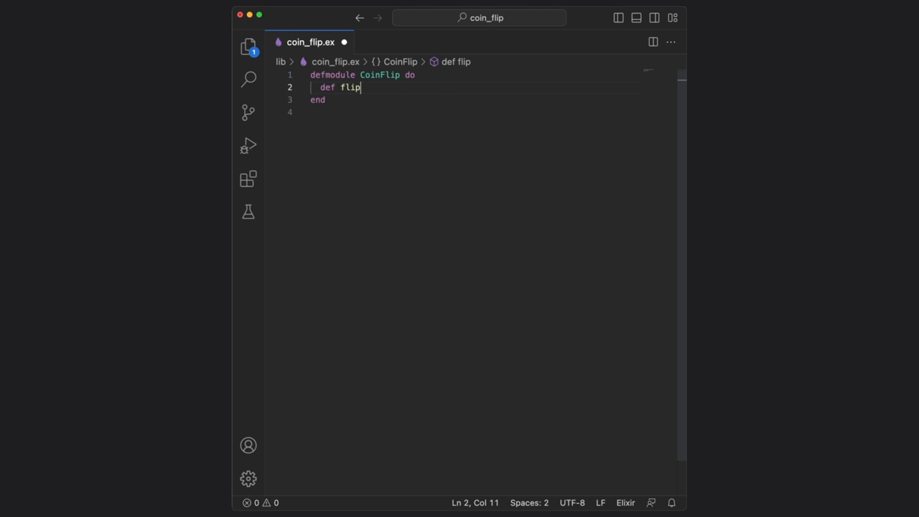
text(())
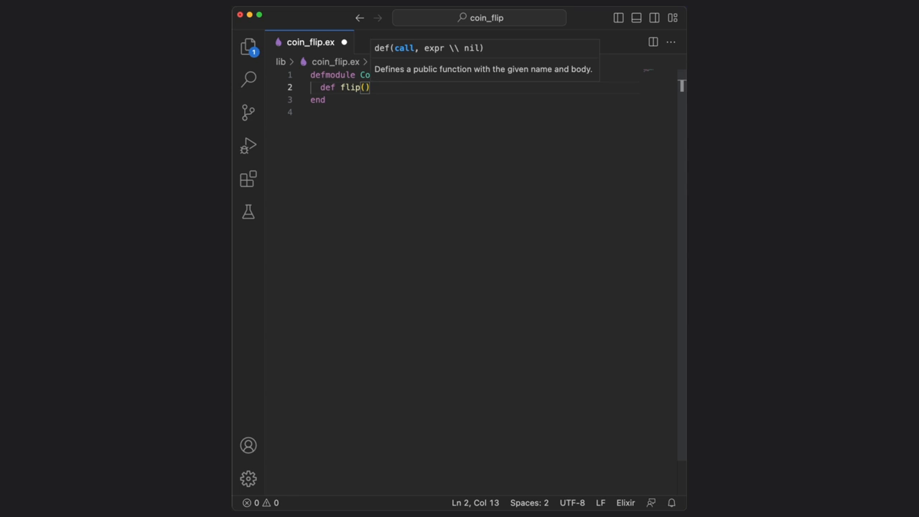
key(enter)
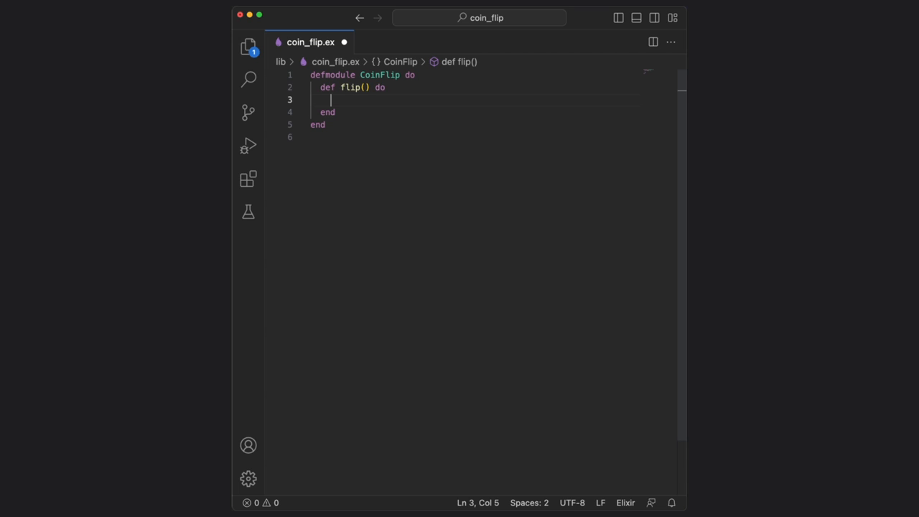
Write if :rand.uniform(2) > 1 returning :heads, else :tails inside flip.
text(if :)
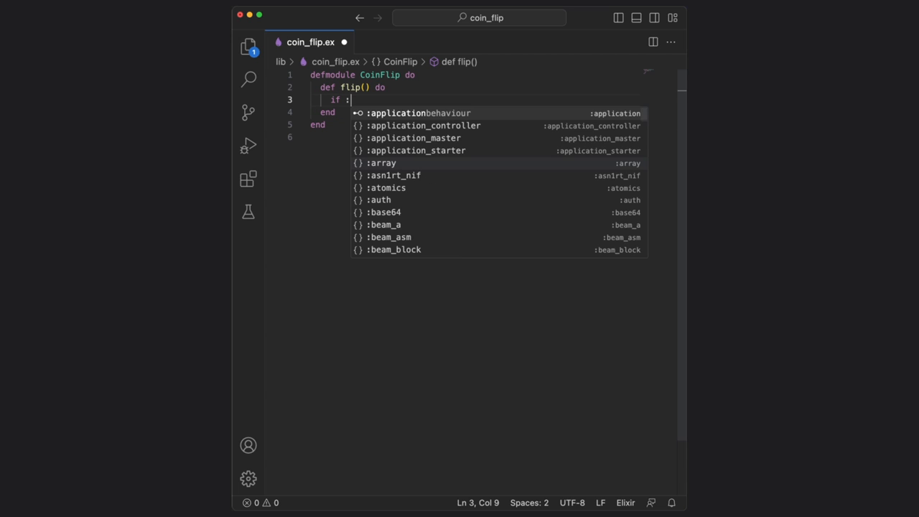
text(rand.uniform)
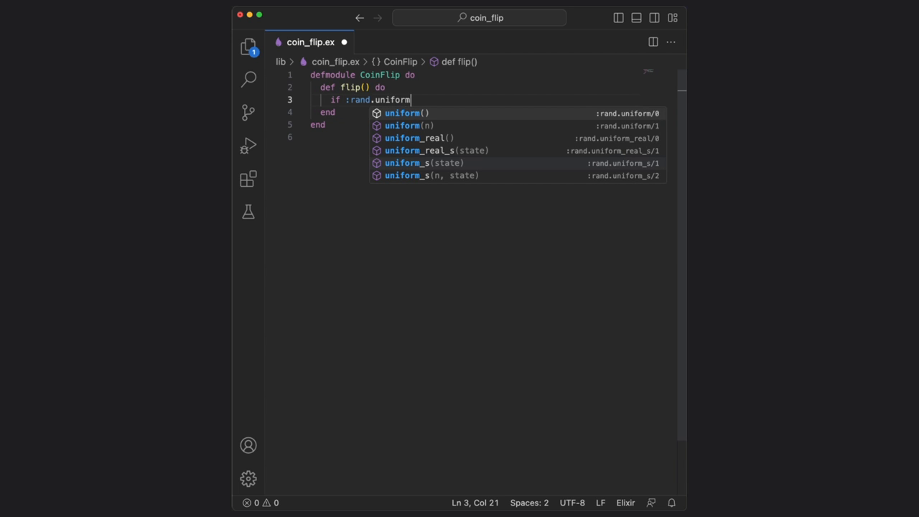
text((2) > 1 do)
text(else)
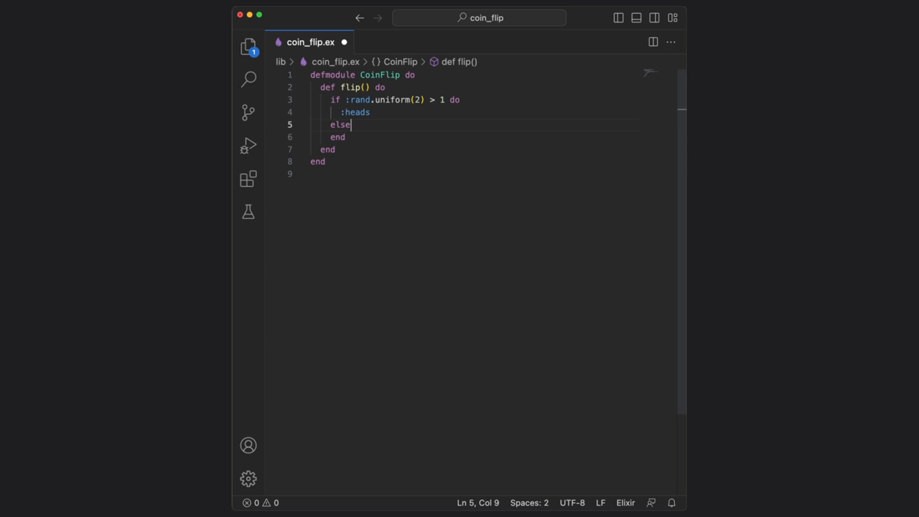
text(:tails)
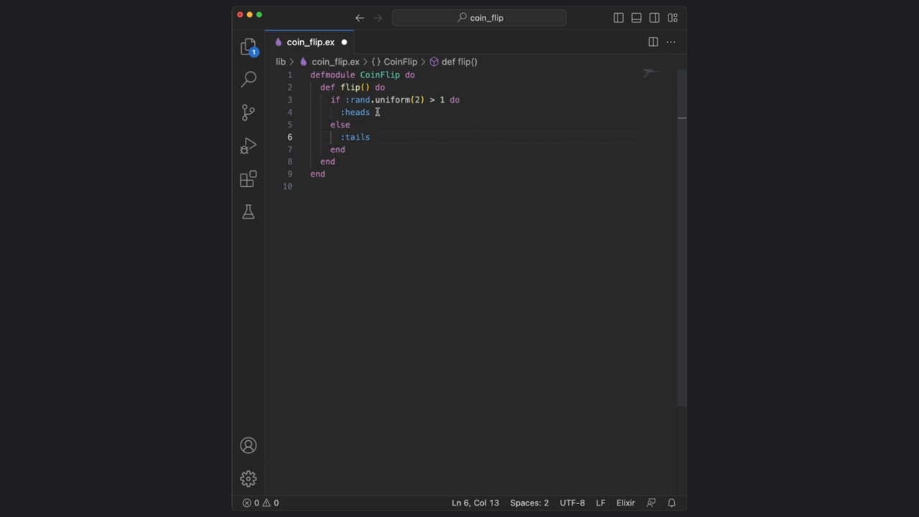
double_click(356, 112)
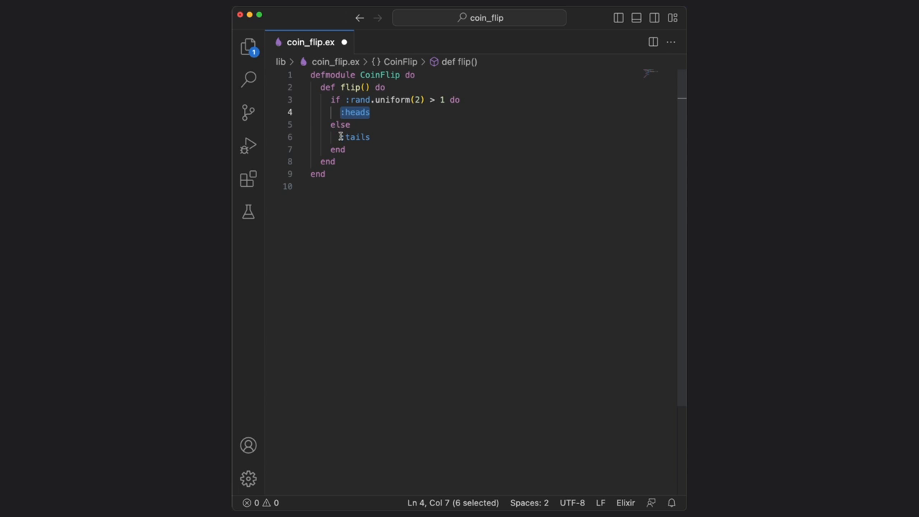
double_click(327, 87)
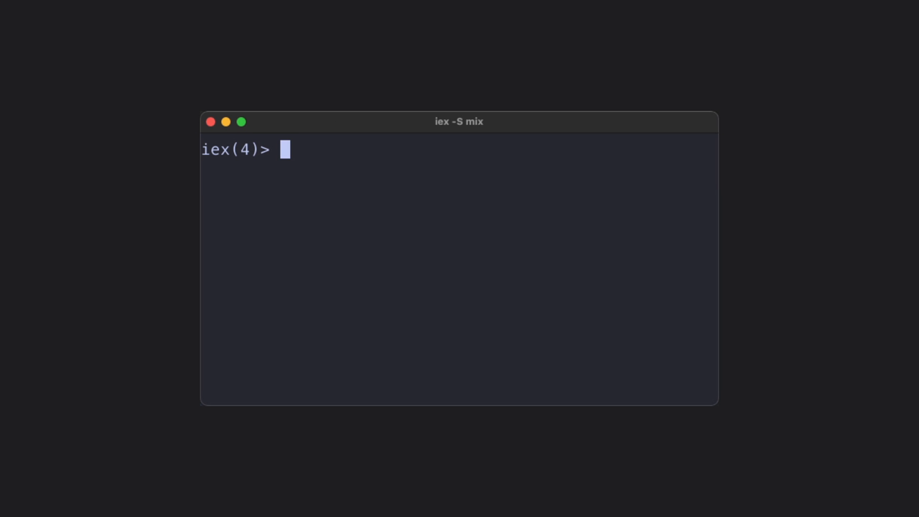
Recompile in iex and call CoinFlip.flip twice, getting :heads then :tails.
text(recompile)
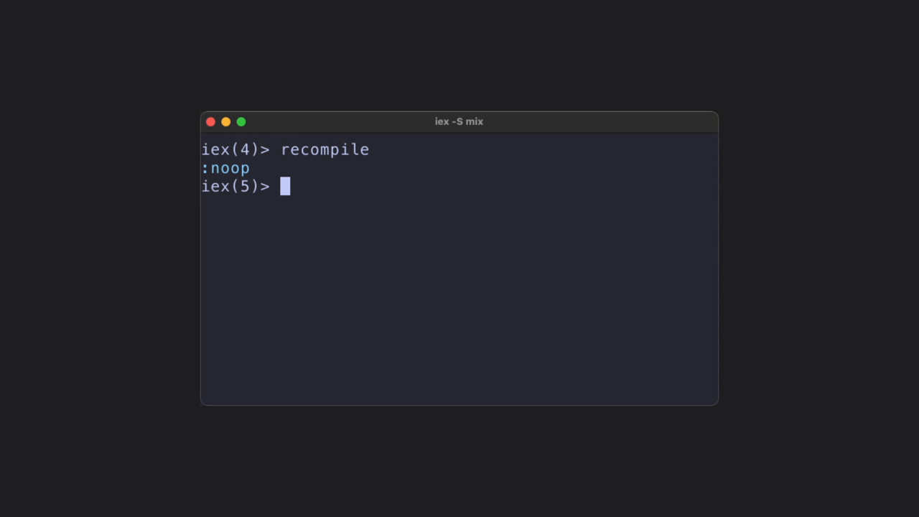
text(CoinFlip.flip)
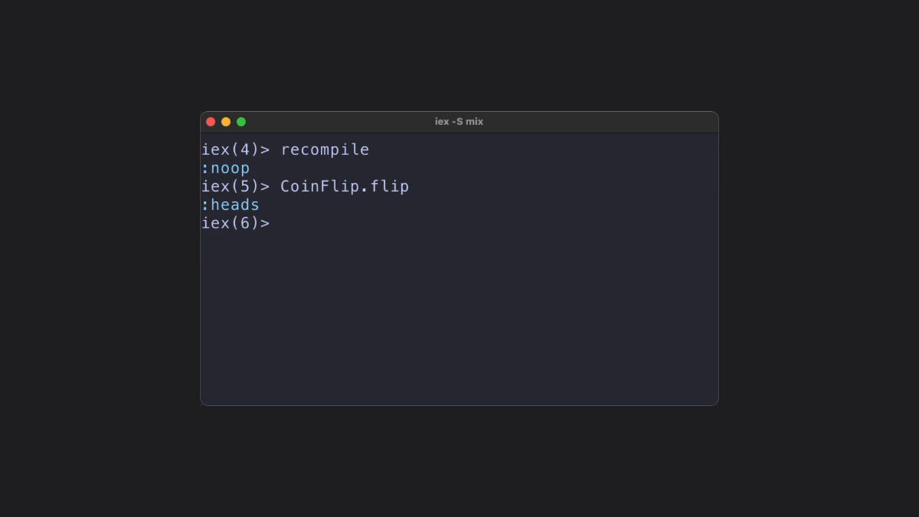
text(CoinFlip.flip())
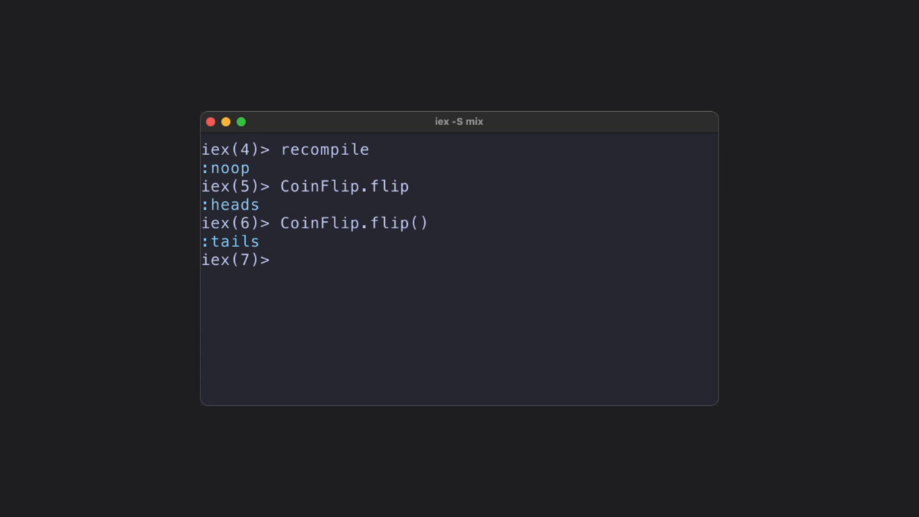